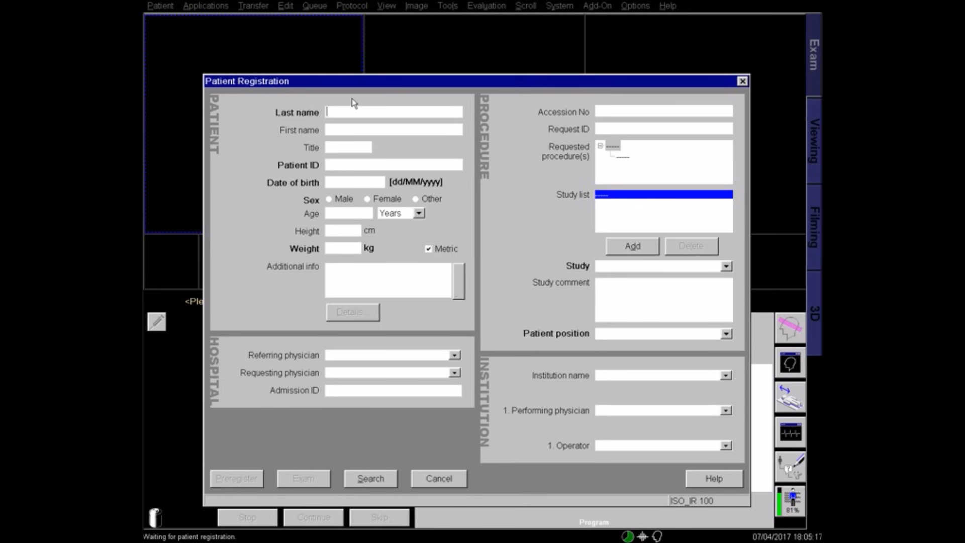
# - Enter last name UNKNOWN, first name UNKNOWN, ID 00000, birth date 01/06/1983 and weight 90 kg
pyautogui.write('UNKNOWN')
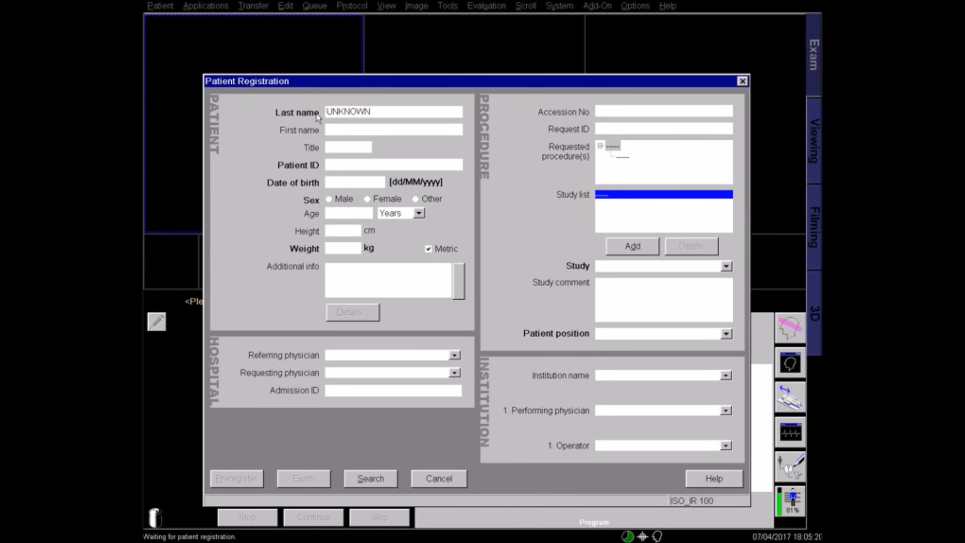
pyautogui.write('UNKNOW')
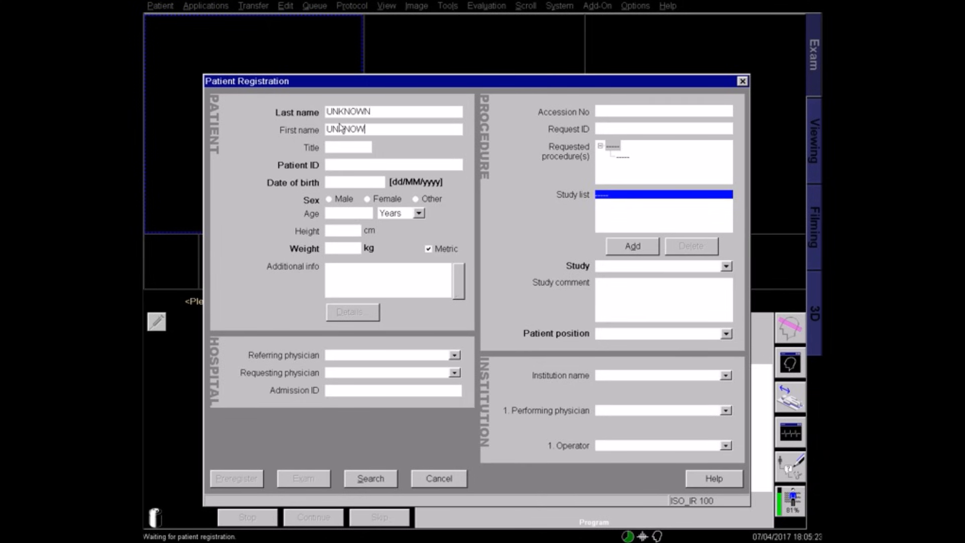
pyautogui.write('000')
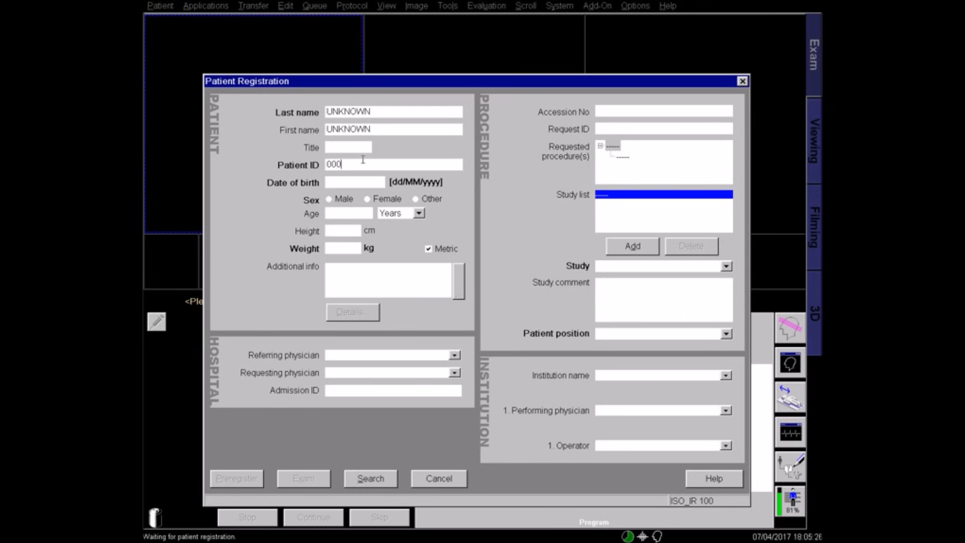
pyautogui.write('01/06/1983')
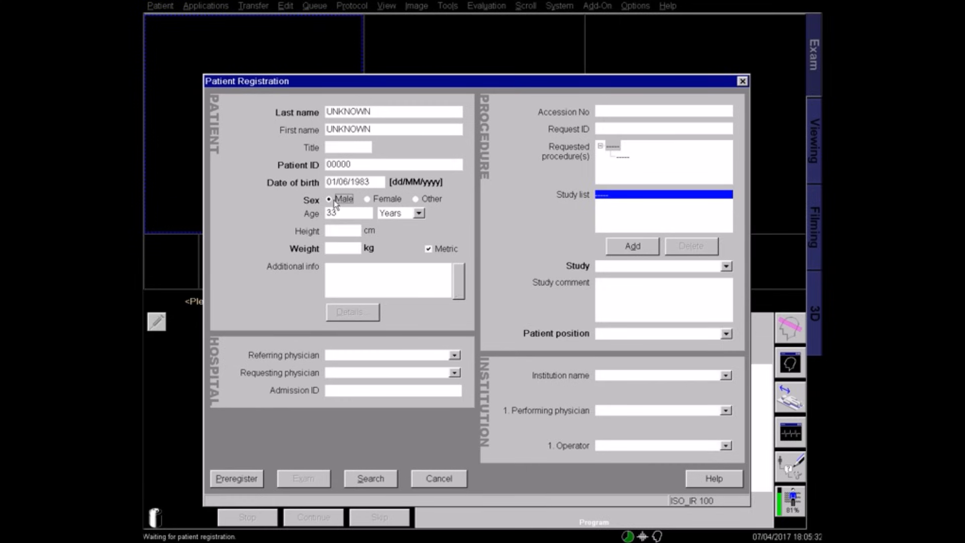
pyautogui.write('90')
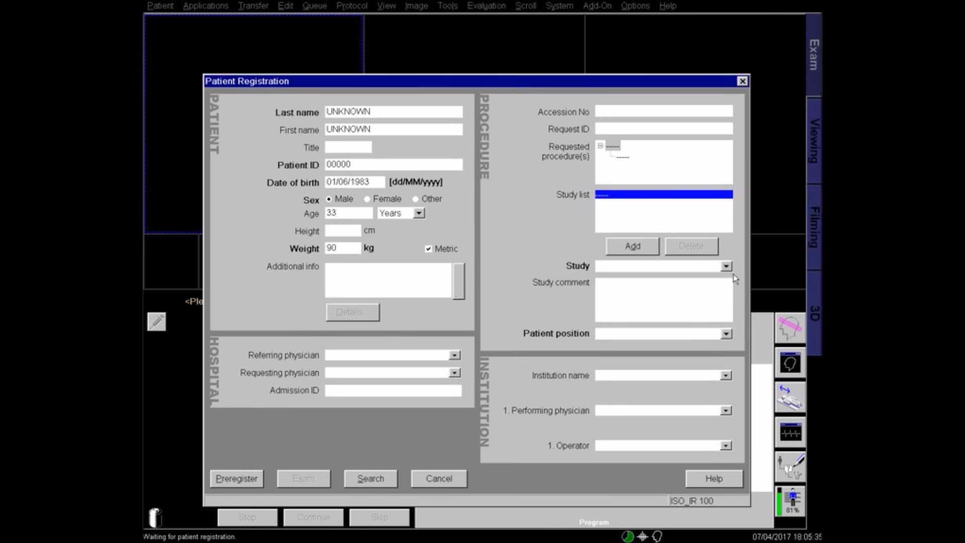
# - Choose the 'shoulder general' study protocol and add the study comment 'LEFT'
pyautogui.click(726, 266)
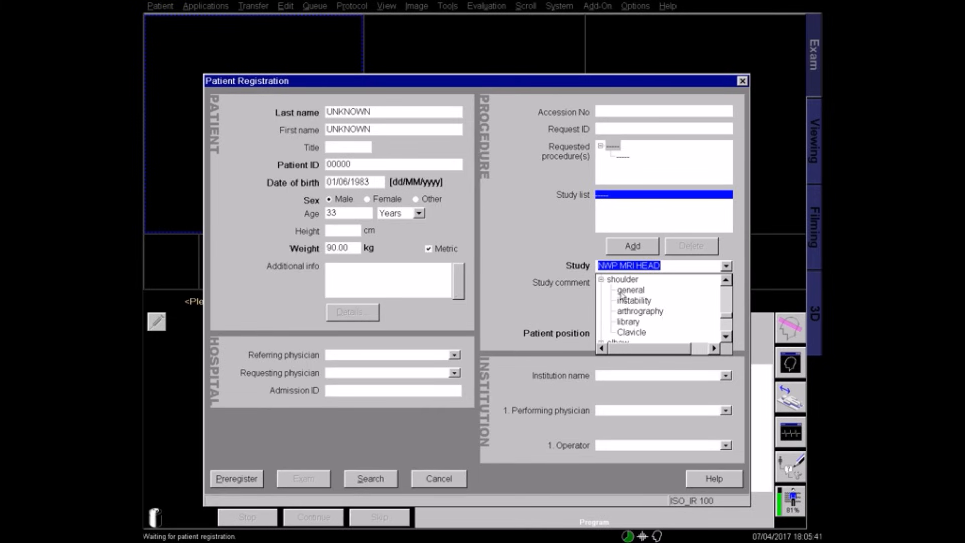
pyautogui.click(631, 289)
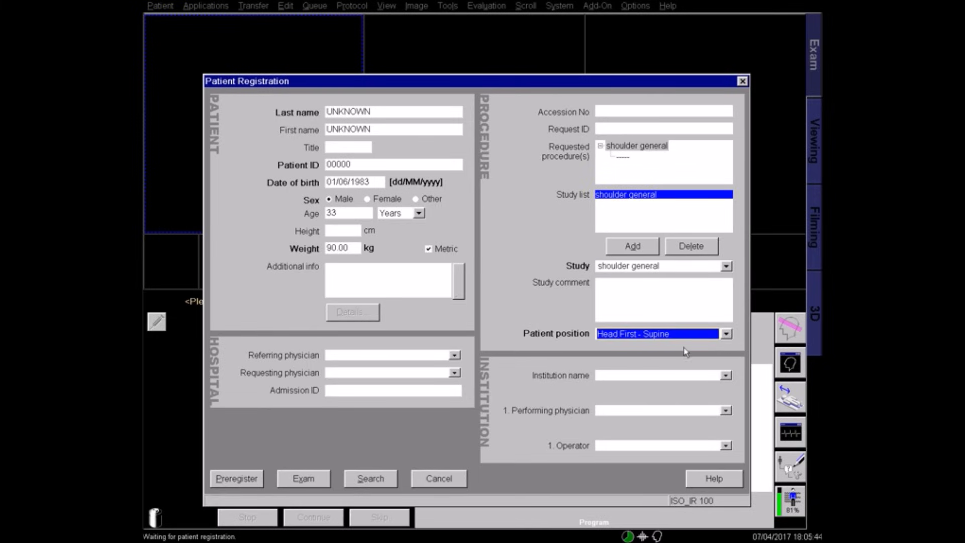
pyautogui.click(662, 300)
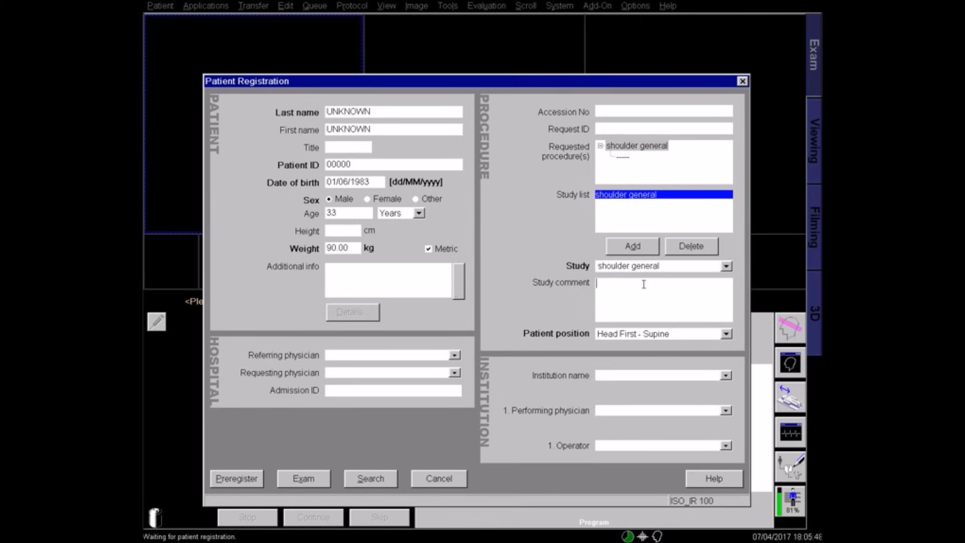
pyautogui.write('LEFT')
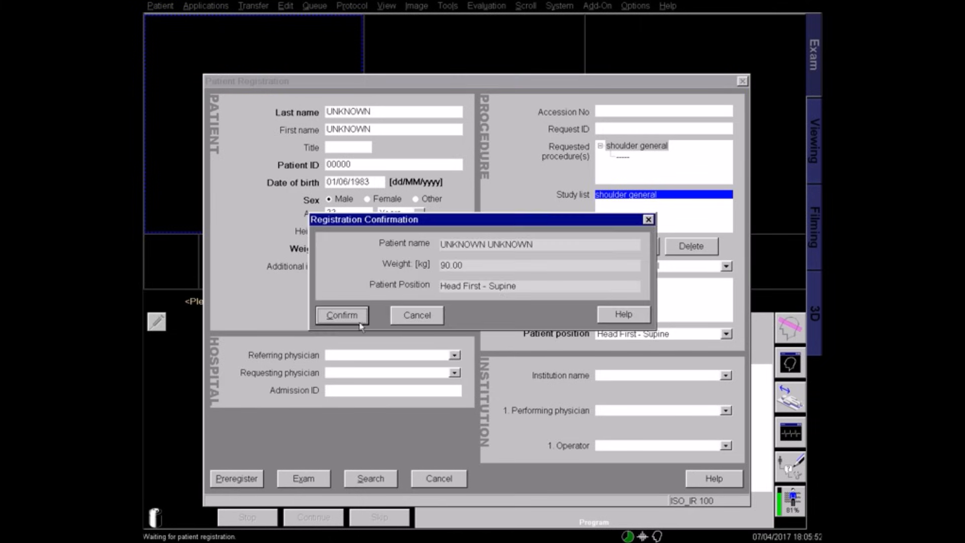
# - Confirm the registration and queue the left-shoulder localizer and general programs
pyautogui.click(341, 314)
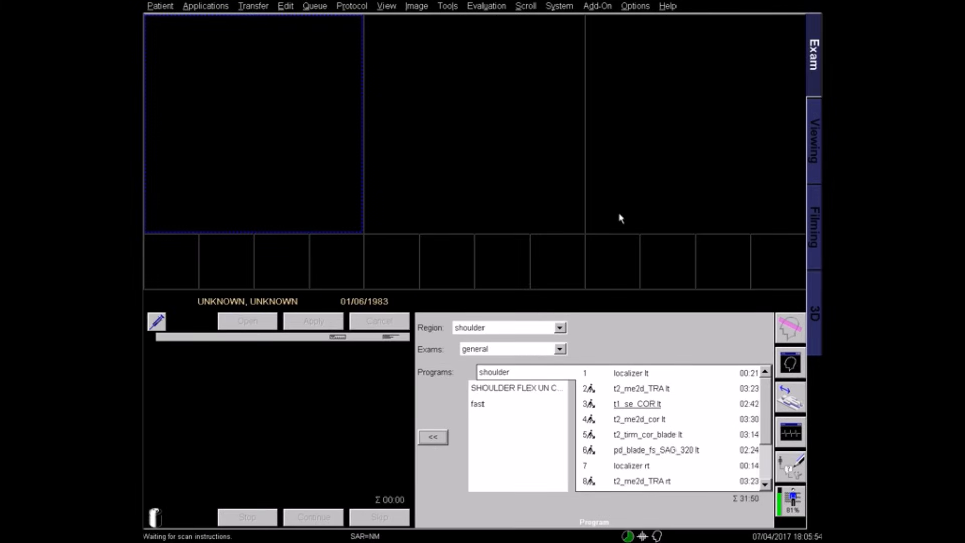
pyautogui.click(630, 372)
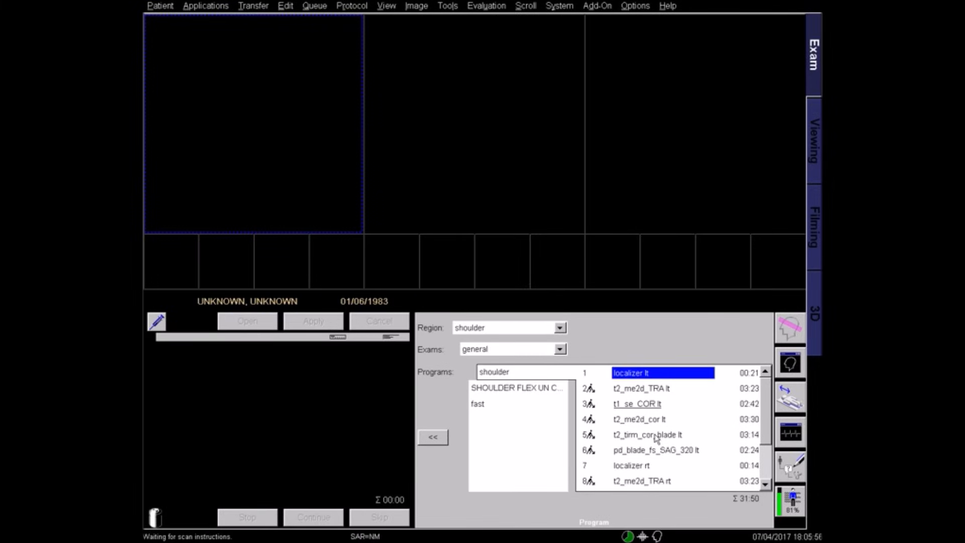
pyautogui.click(654, 450)
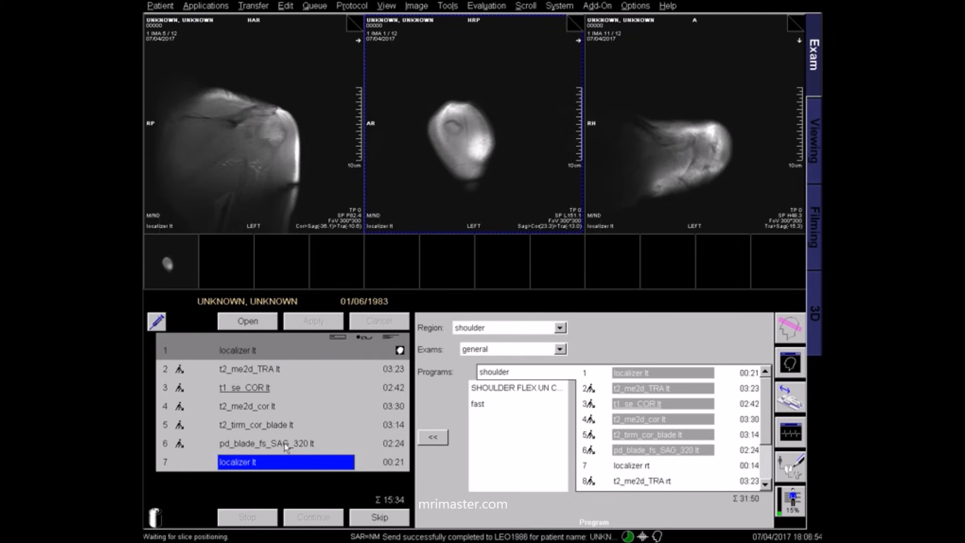
pyautogui.moveTo(275, 469)
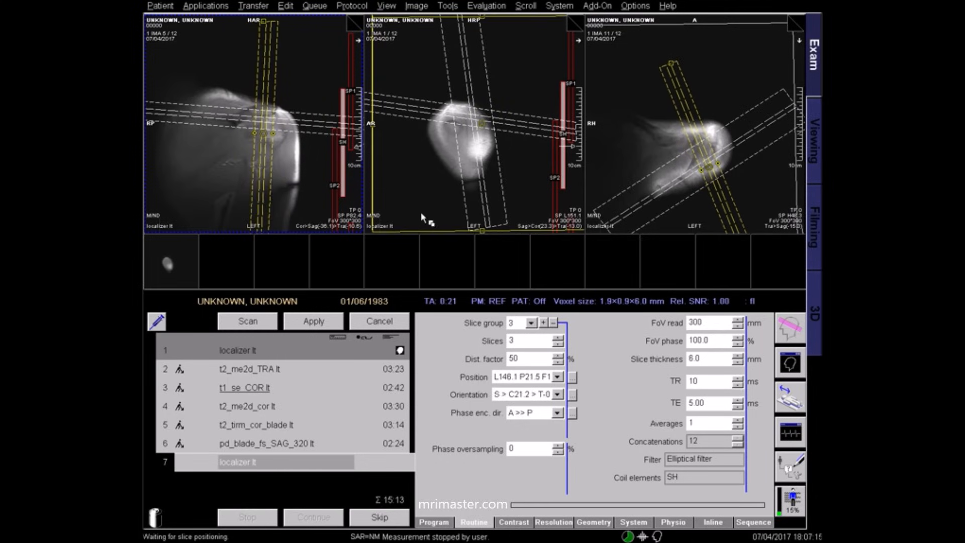
# - Scan the repeated left-shoulder localizer to get clearer three-plane images
pyautogui.click(528, 323)
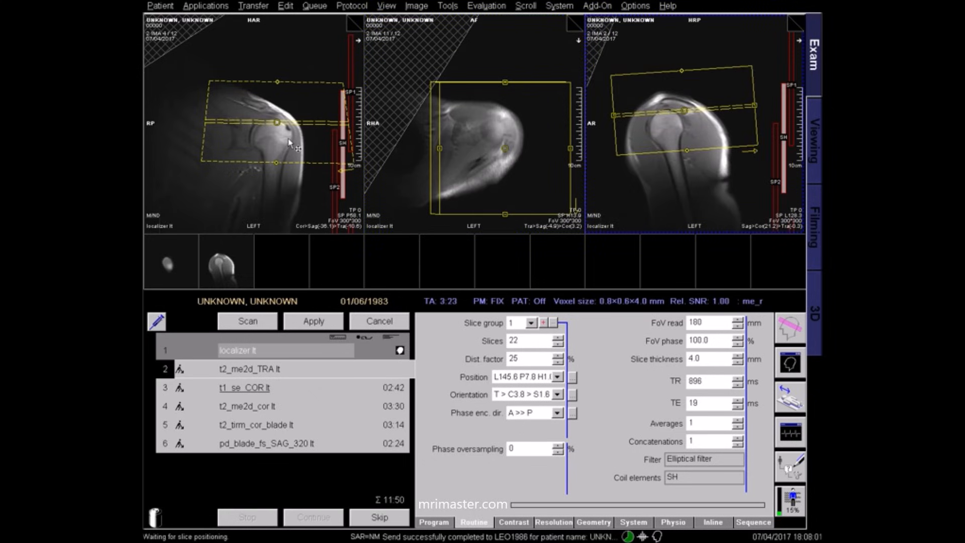
# - Move the 22-slice transverse T2 stack and its field of view over the humeral head
pyautogui.moveTo(279, 122); pyautogui.dragTo(244, 123)
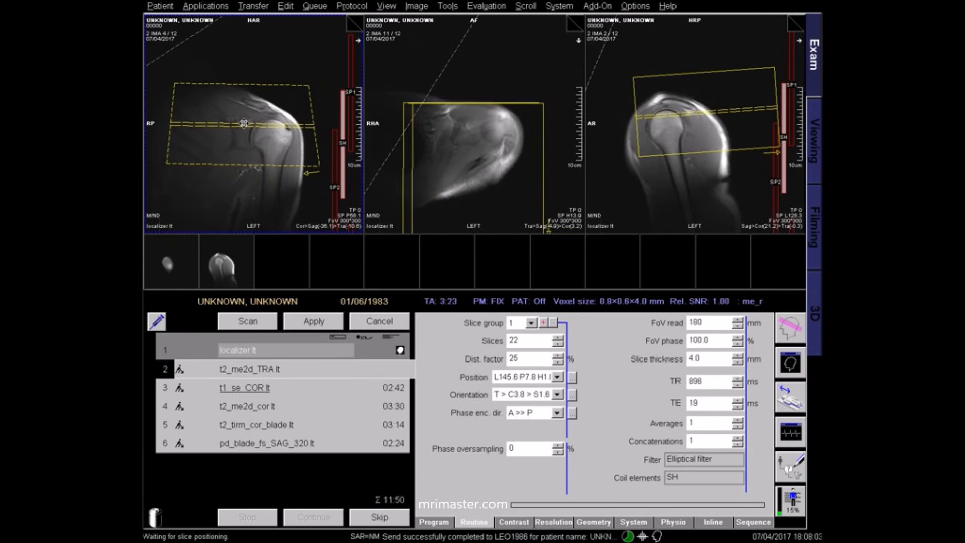
pyautogui.moveTo(504, 122); pyautogui.dragTo(473, 147)
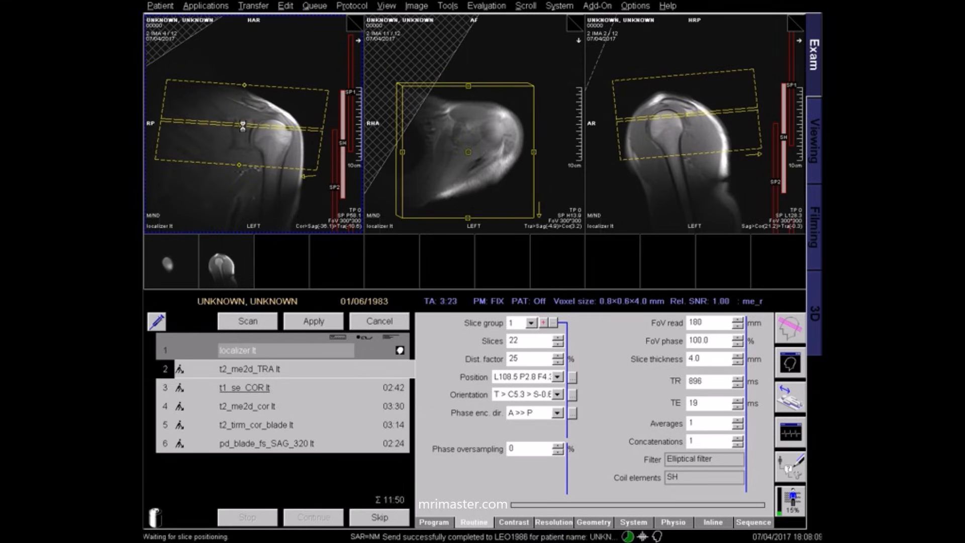
pyautogui.moveTo(687, 123); pyautogui.dragTo(671, 122)
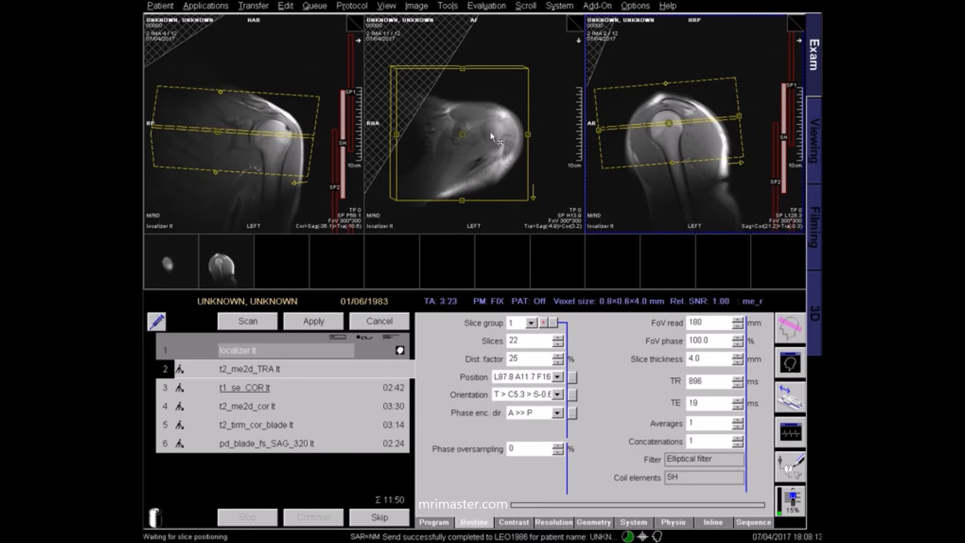
pyautogui.moveTo(218, 105)
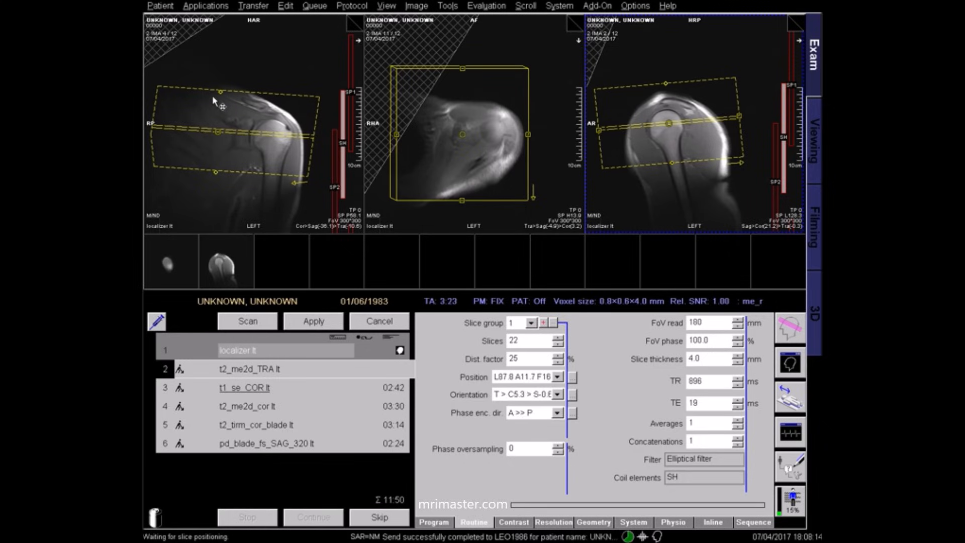
pyautogui.moveTo(213, 99)
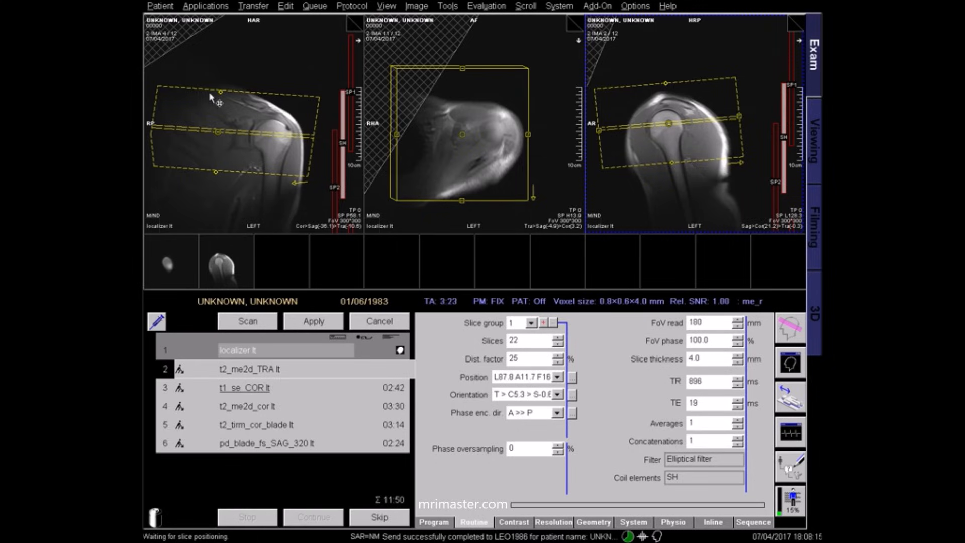
pyautogui.moveTo(276, 121)
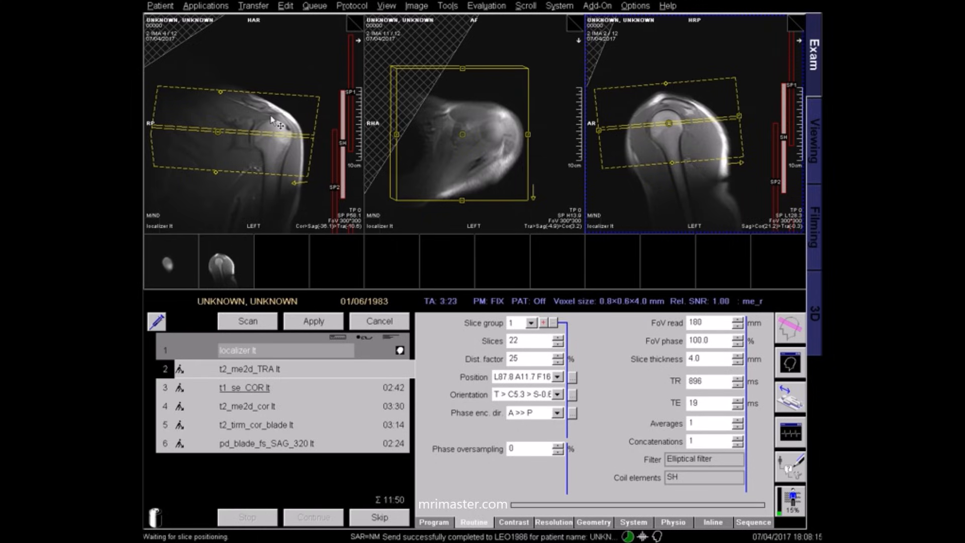
pyautogui.moveTo(277, 127)
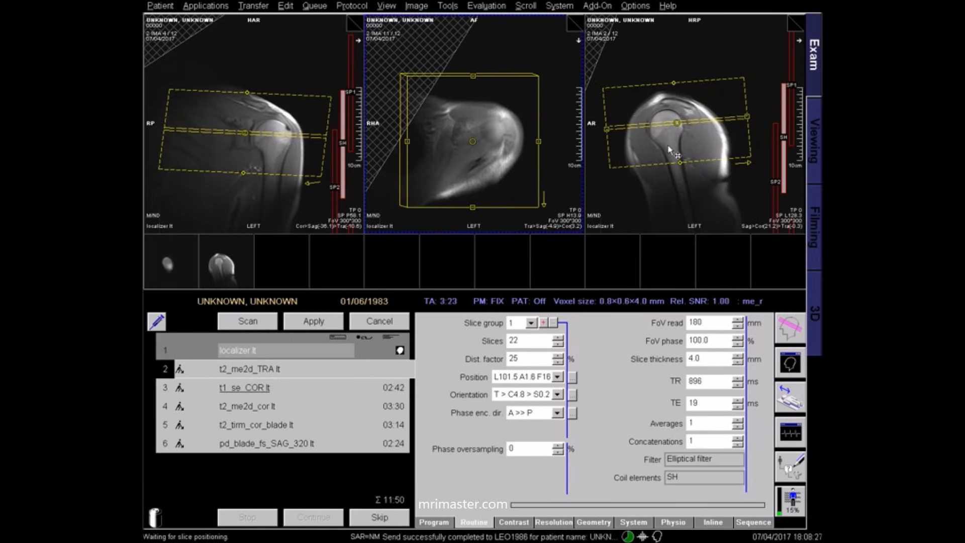
pyautogui.moveTo(676, 133)
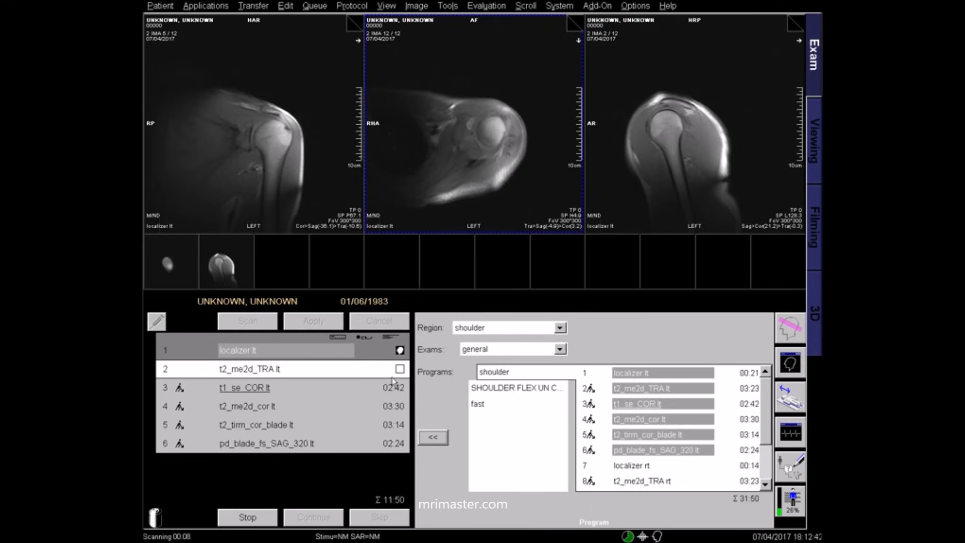
# - Select the next coronal T1 sequence in the queue after the transverse T2 scan completes
pyautogui.click(249, 388)
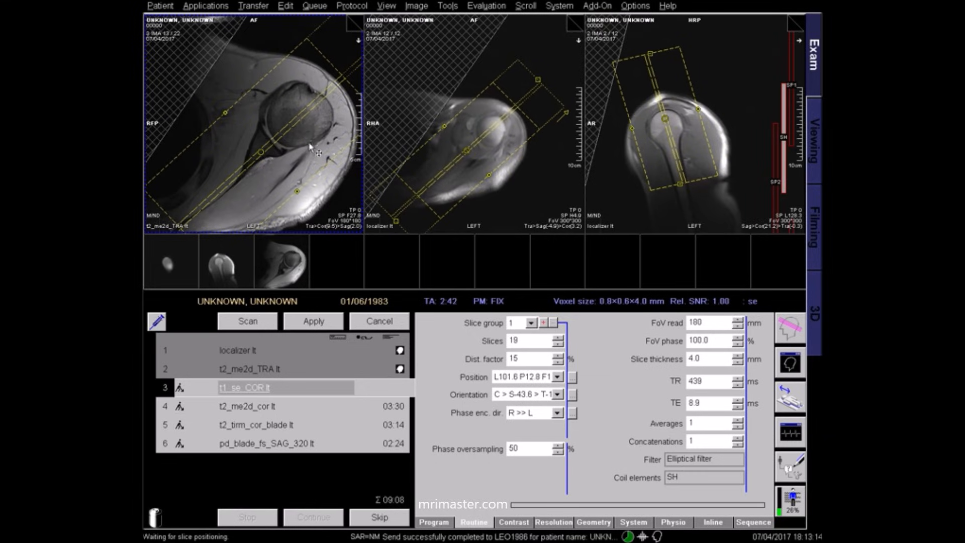
pyautogui.moveTo(246, 145)
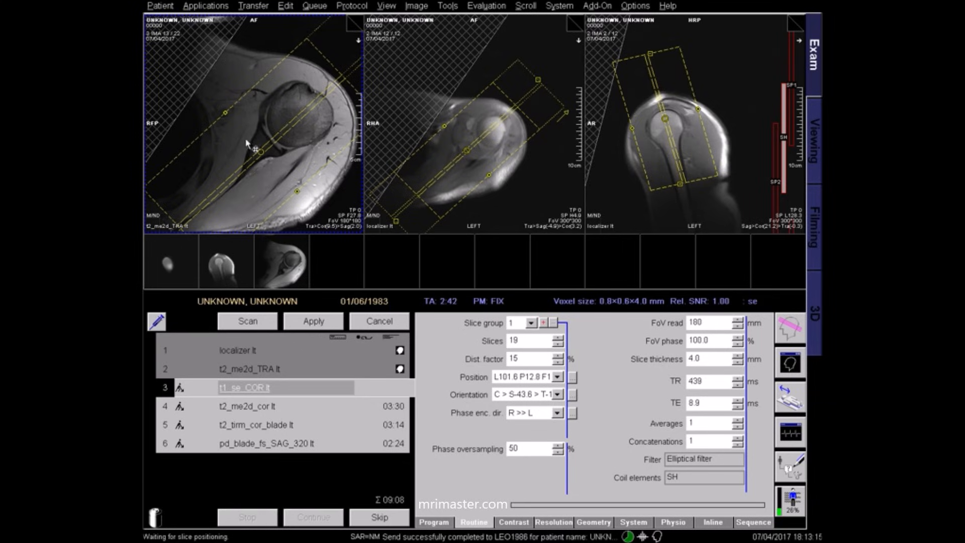
pyautogui.moveTo(265, 123)
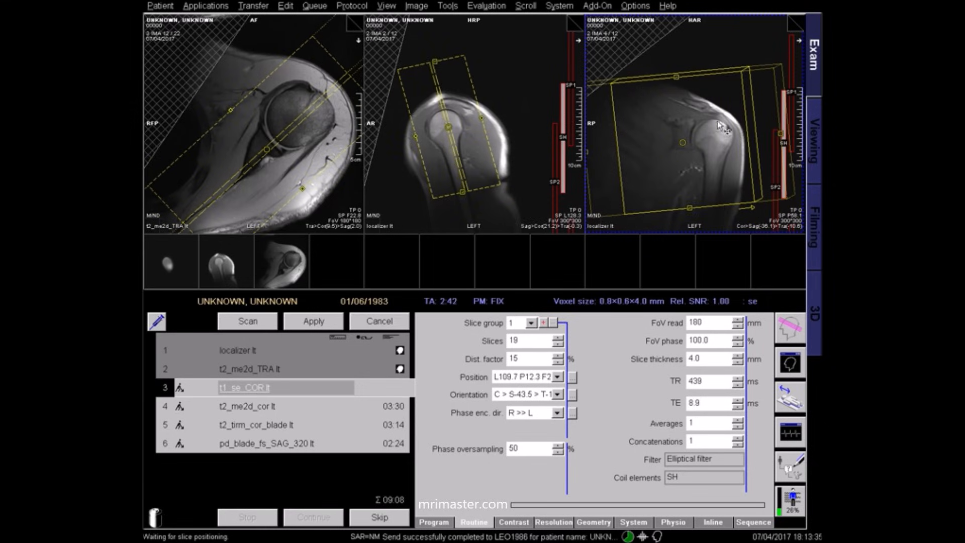
pyautogui.moveTo(754, 189)
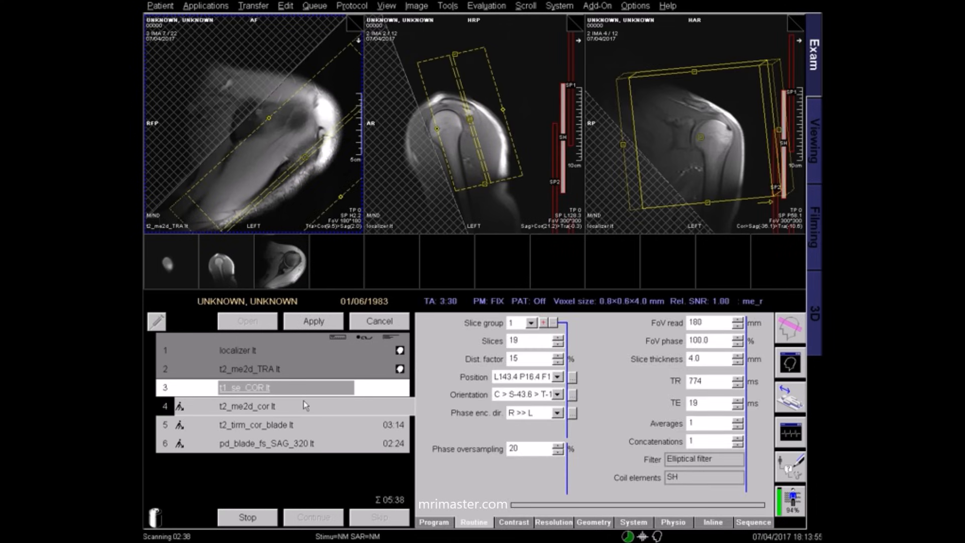
# - Copy the coronal T1 slice-group centre to the coronal T2 sequence
pyautogui.rightClick(243, 387)
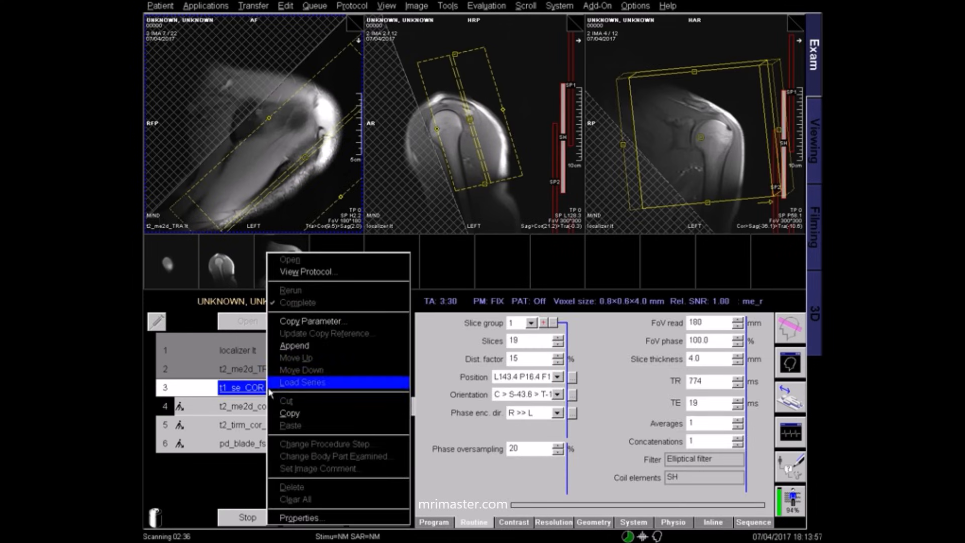
pyautogui.click(313, 321)
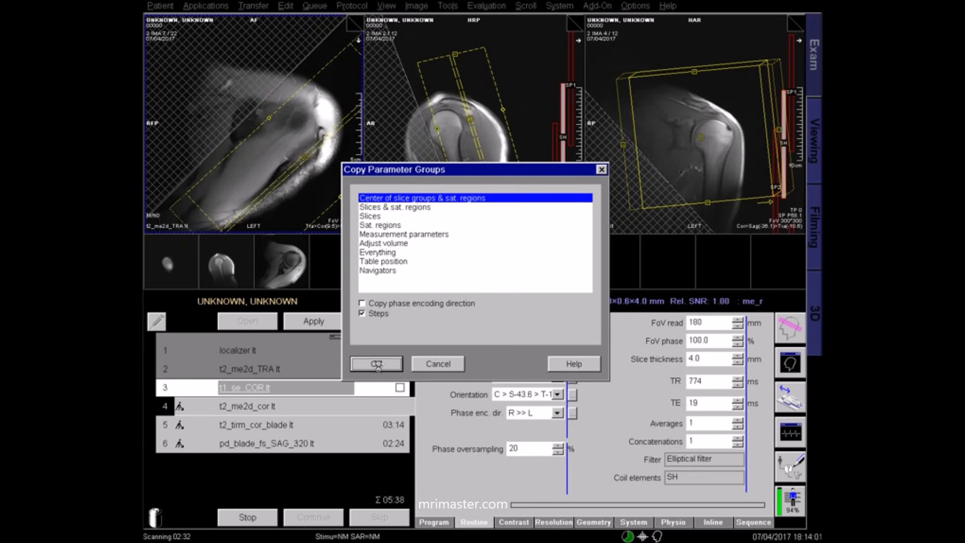
pyautogui.click(376, 364)
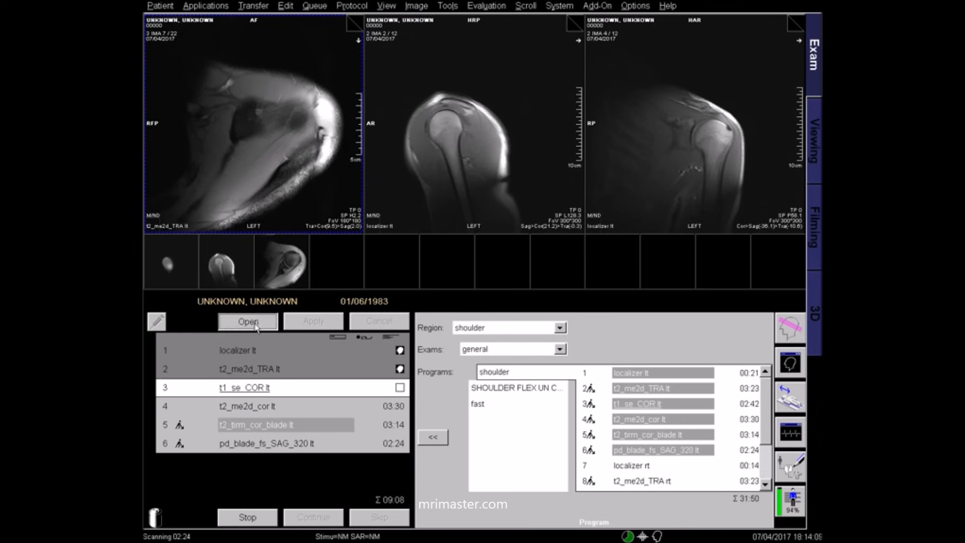
# - Copy the same coronal geometry to the TIRM blade sequence and apply it to the queue
pyautogui.click(248, 320)
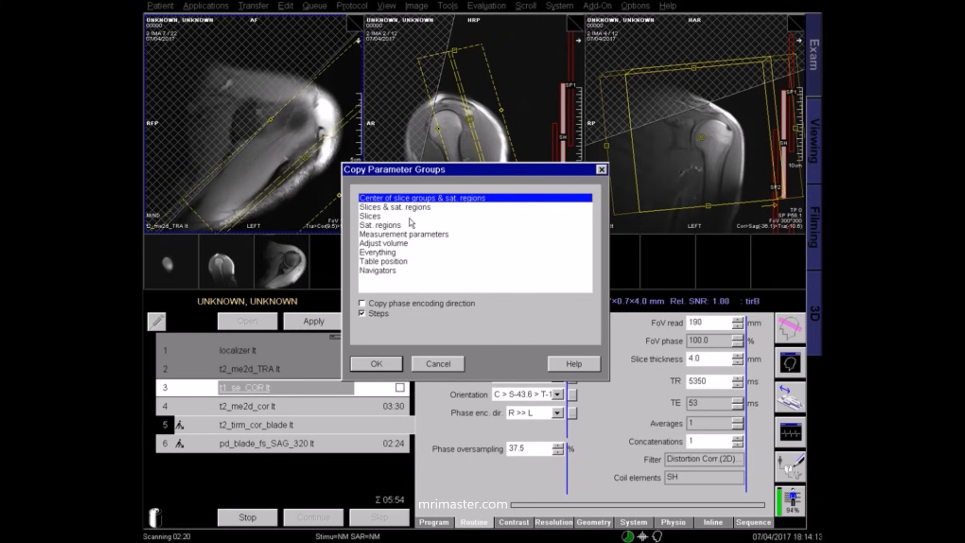
pyautogui.click(375, 364)
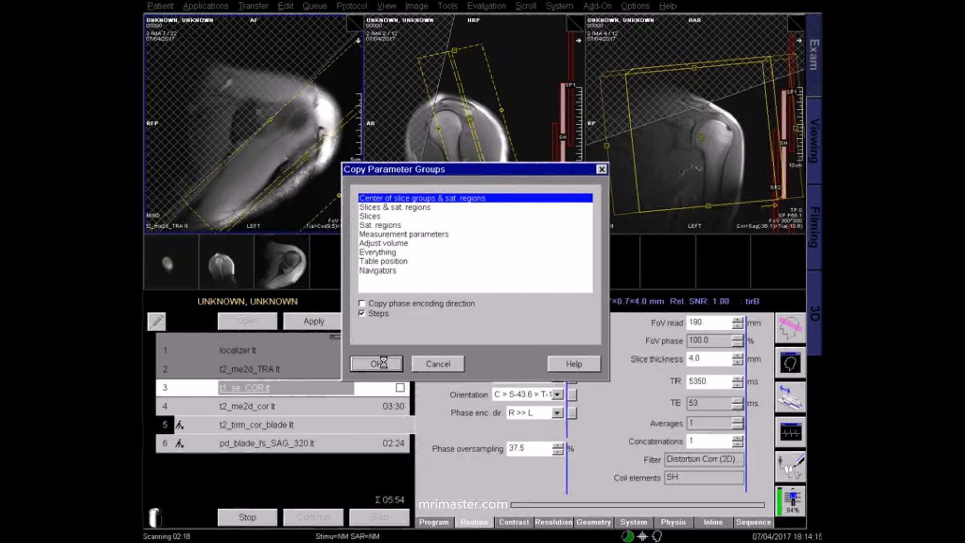
pyautogui.click(375, 362)
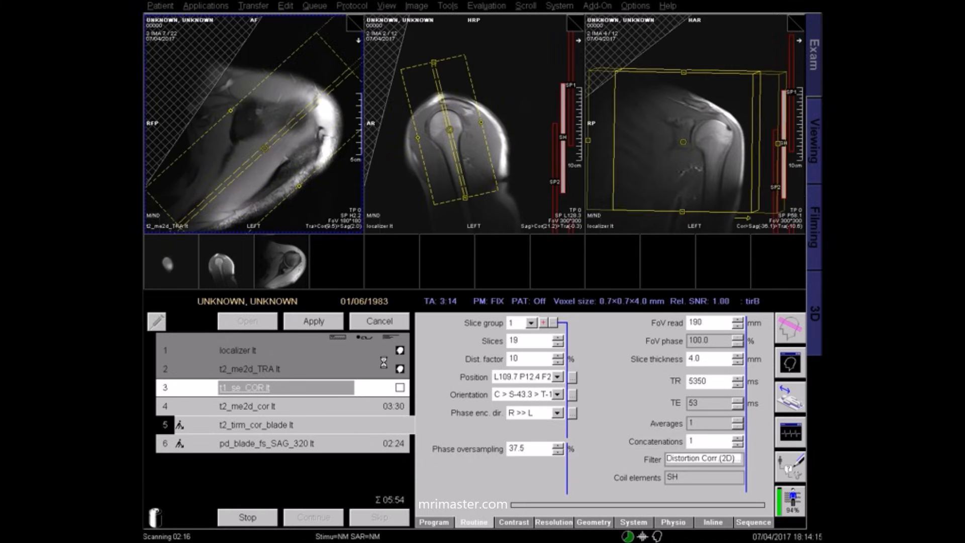
pyautogui.click(313, 321)
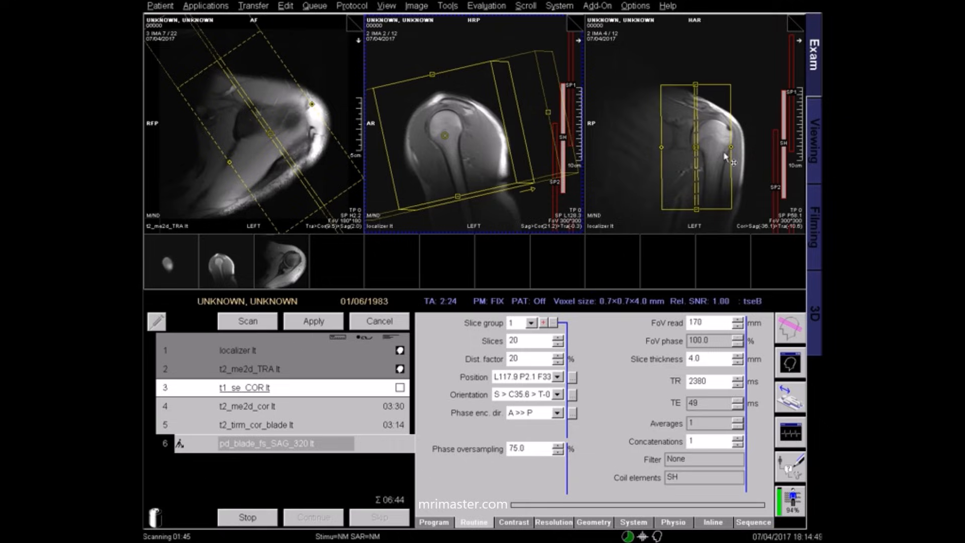
pyautogui.moveTo(695, 133)
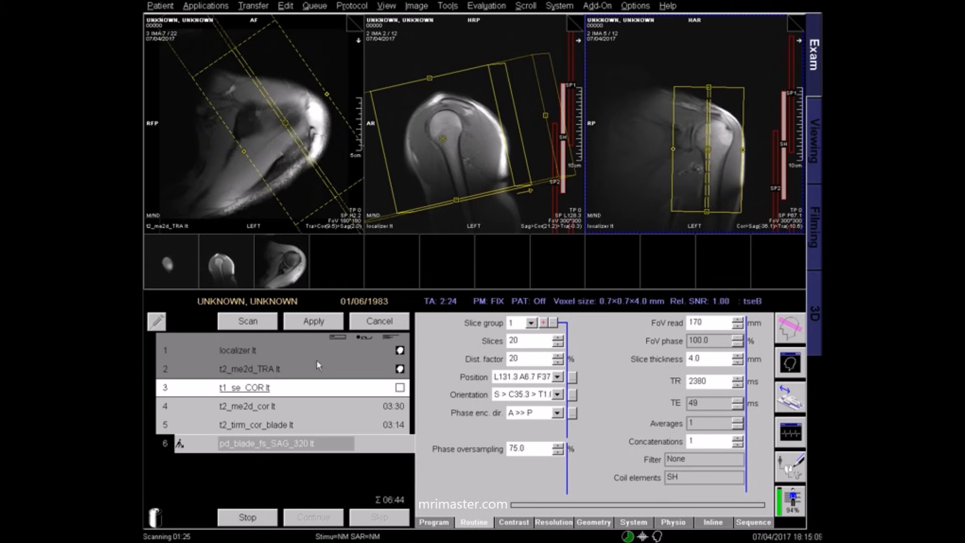
pyautogui.moveTo(386, 395)
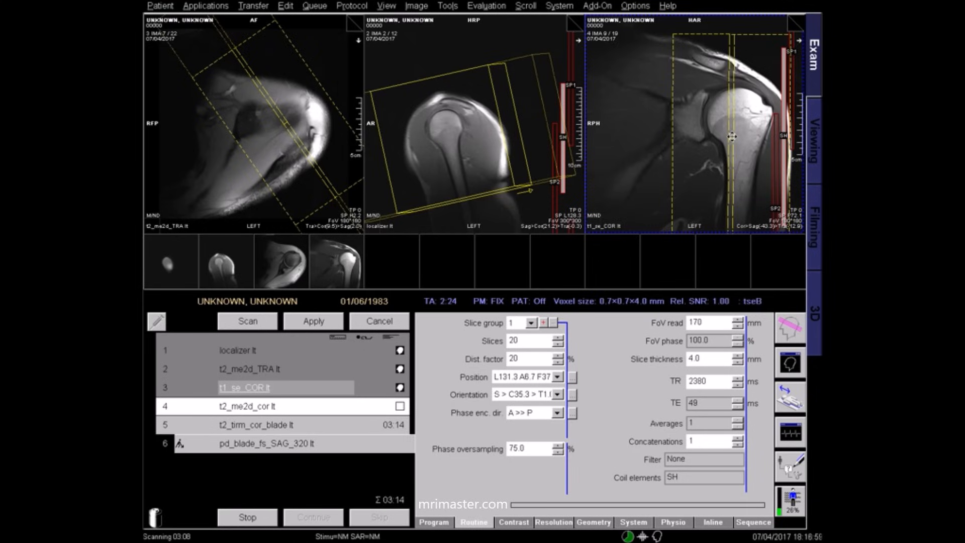
# - Shift the 20-slice sagittal PD fat-sat block over the shoulder on the axial image
pyautogui.moveTo(528, 191); pyautogui.dragTo(514, 174)
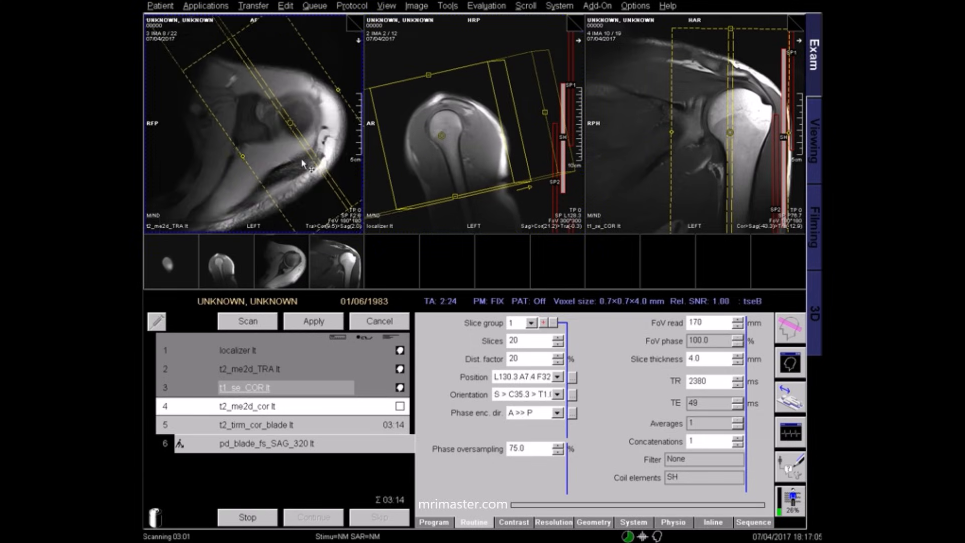
pyautogui.moveTo(326, 232)
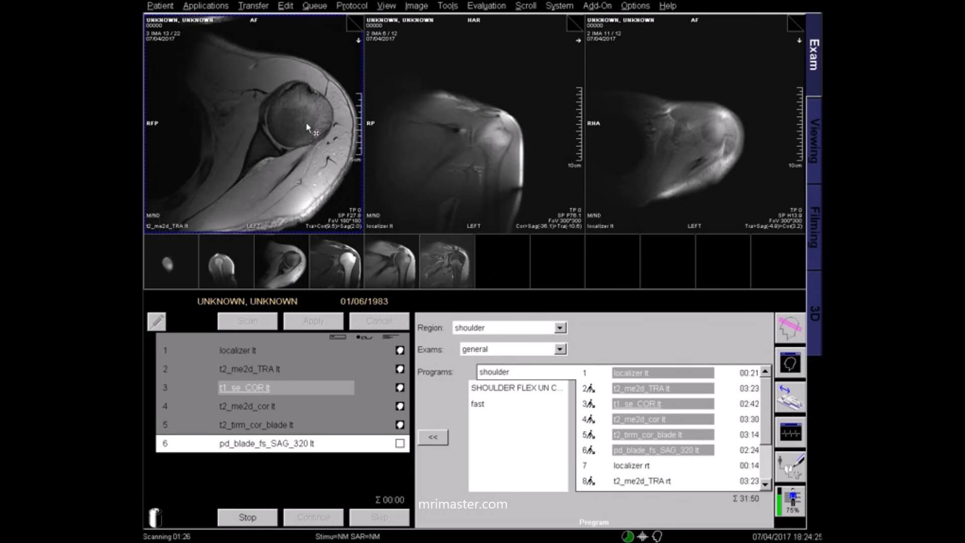
# - Scroll the queue while the remaining coronal and sagittal sequences finish scanning
pyautogui.scroll(-3)
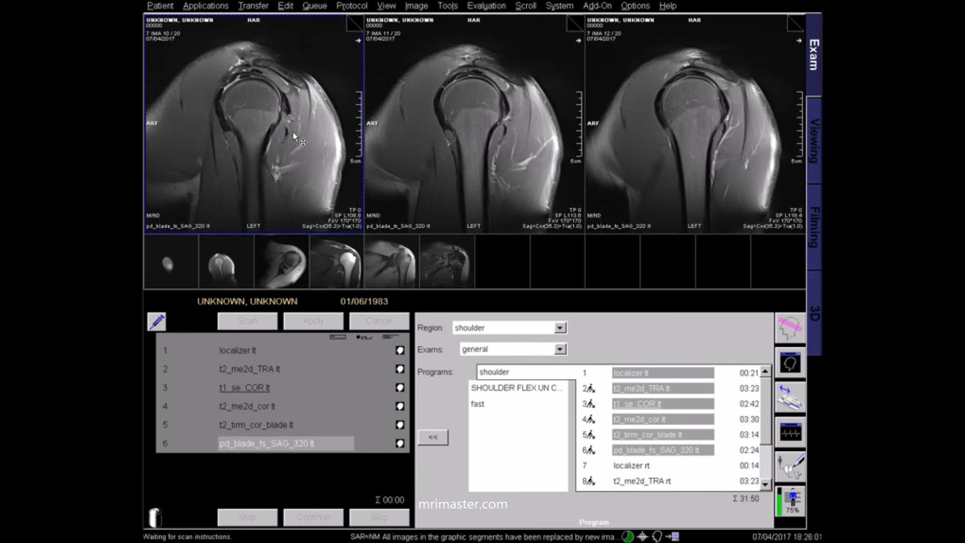
pyautogui.scroll(-3)
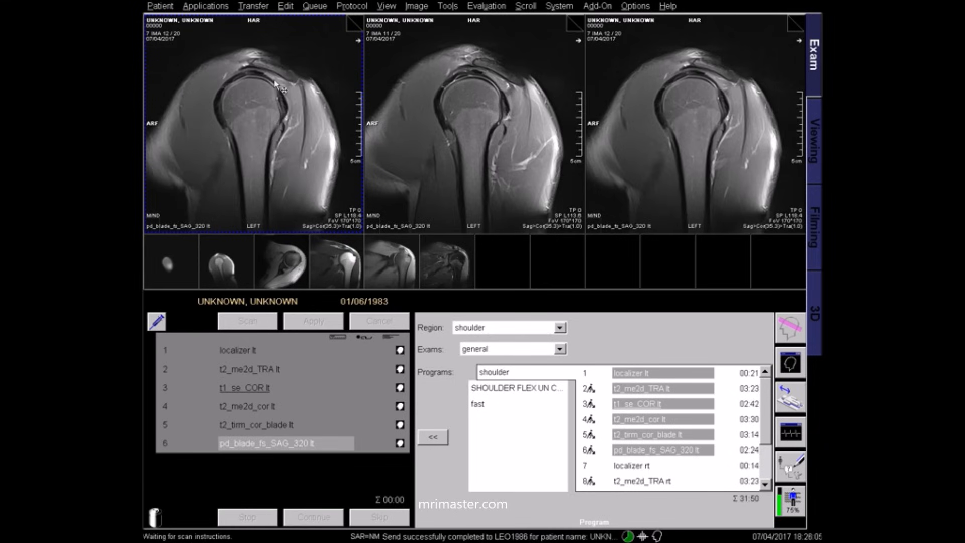
pyautogui.scroll(-3)
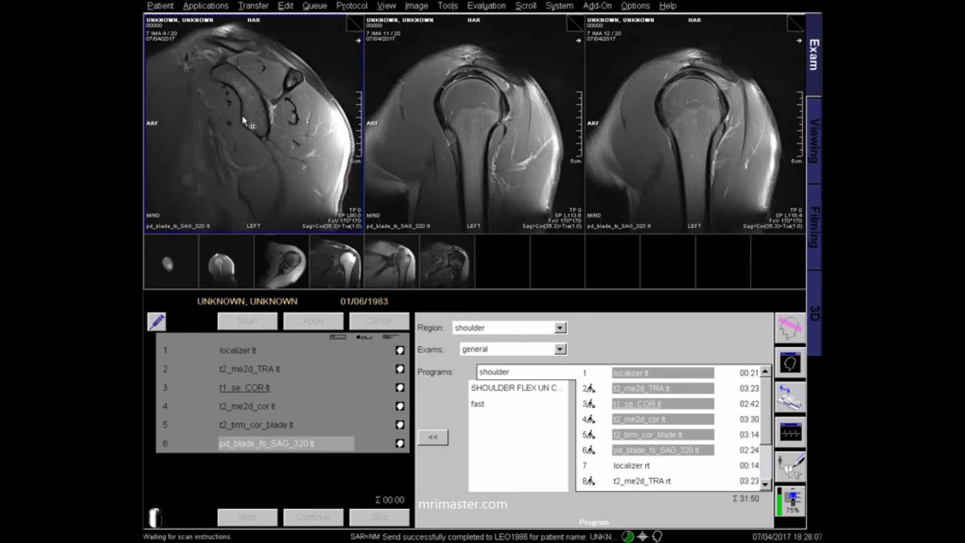
pyautogui.scroll(-3)
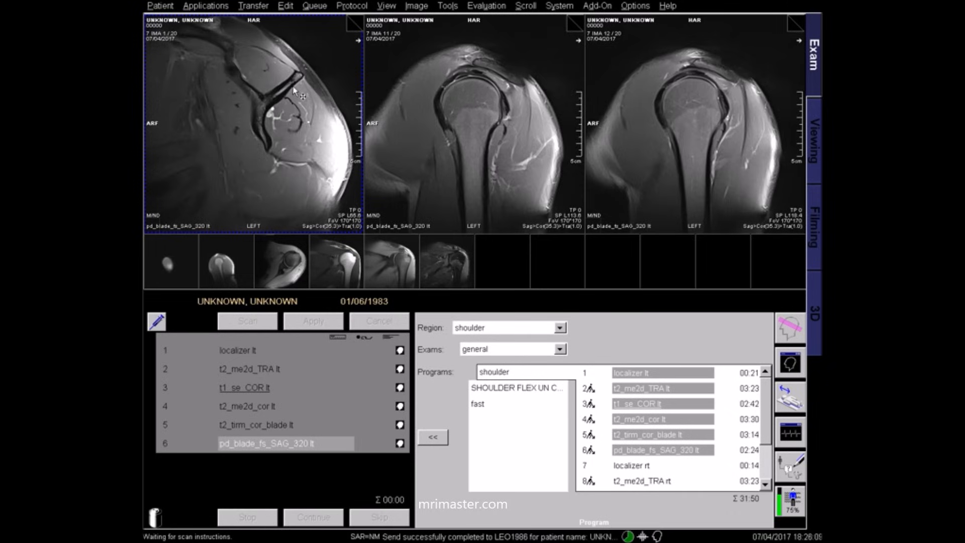
pyautogui.scroll(-3)
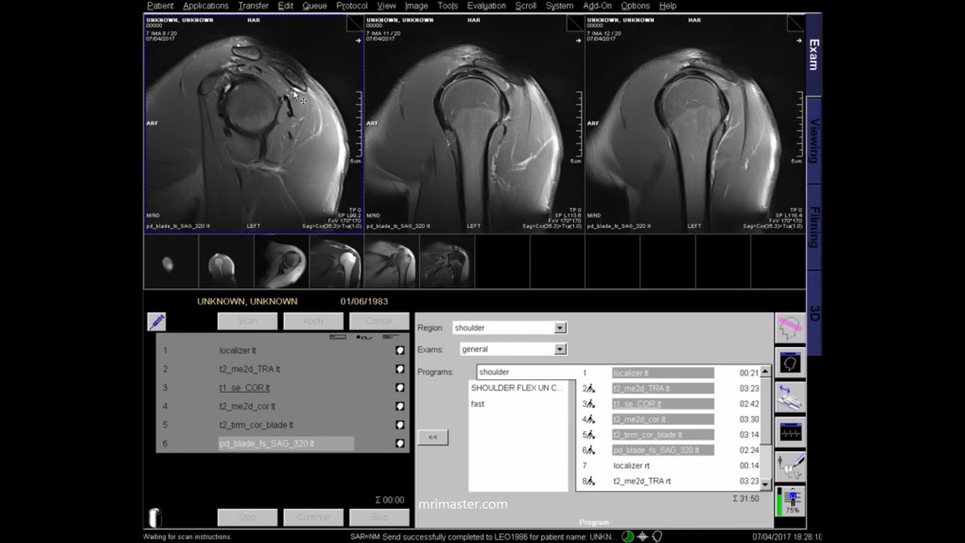
pyautogui.scroll(-3)
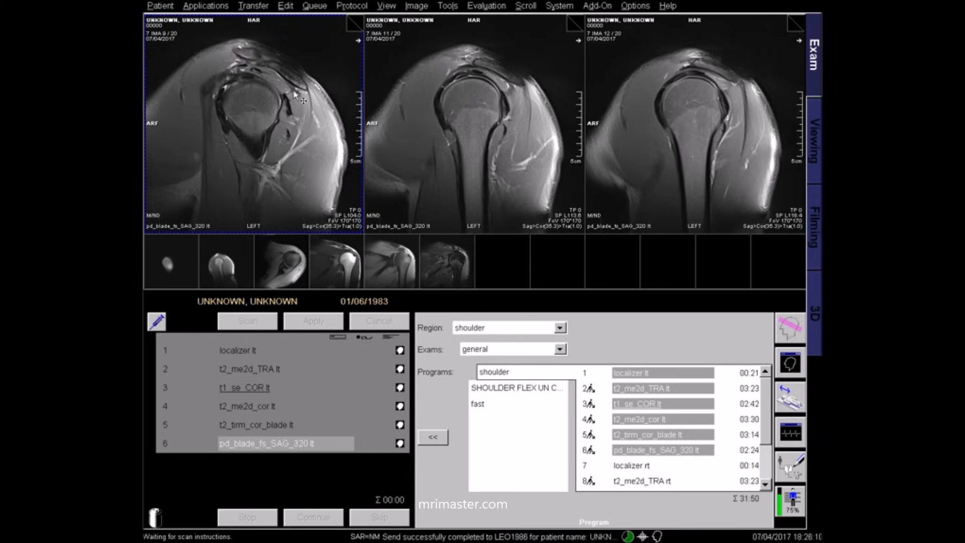